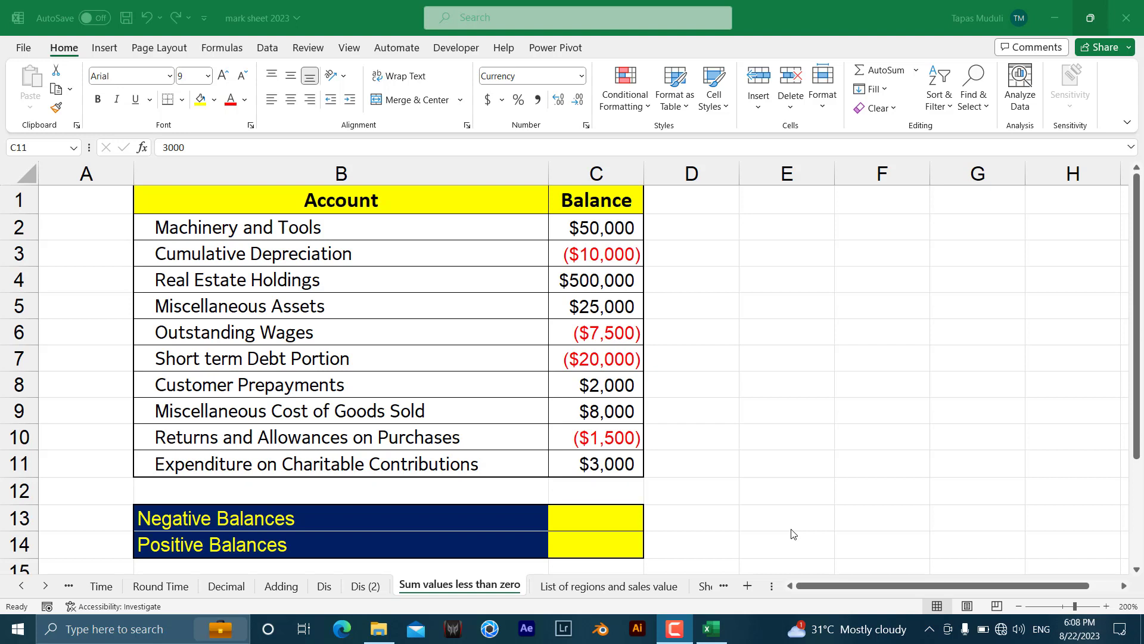
mouse_move(788, 543)
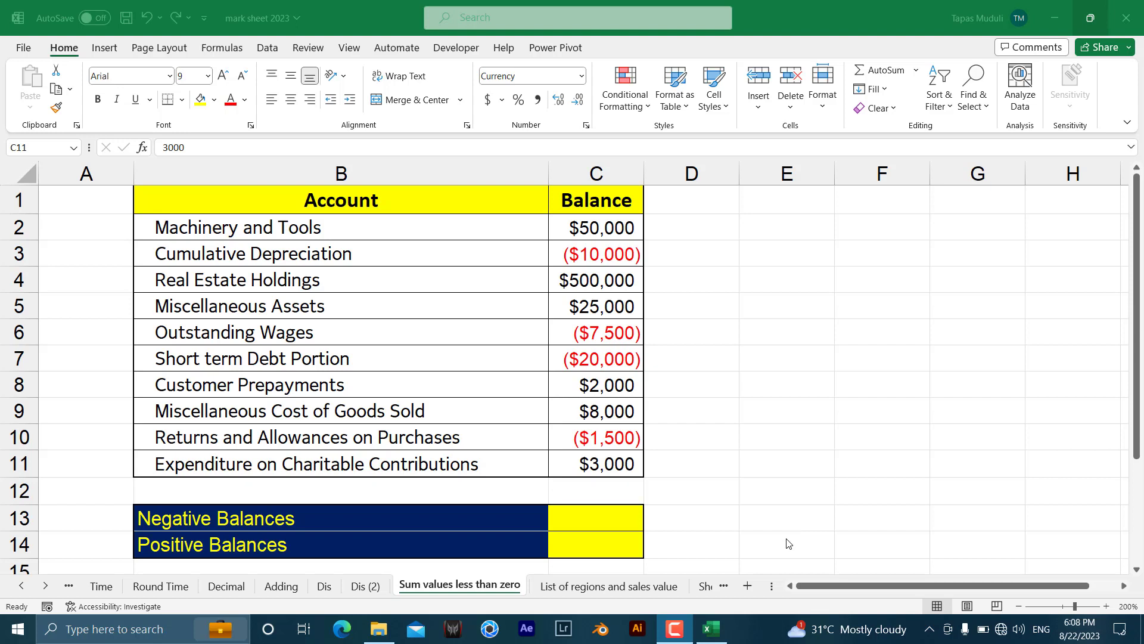
Step: Enter =SUMIF(C2:C11,"<0") in C13 so Negative Balances totals -39000
left_click(613, 519)
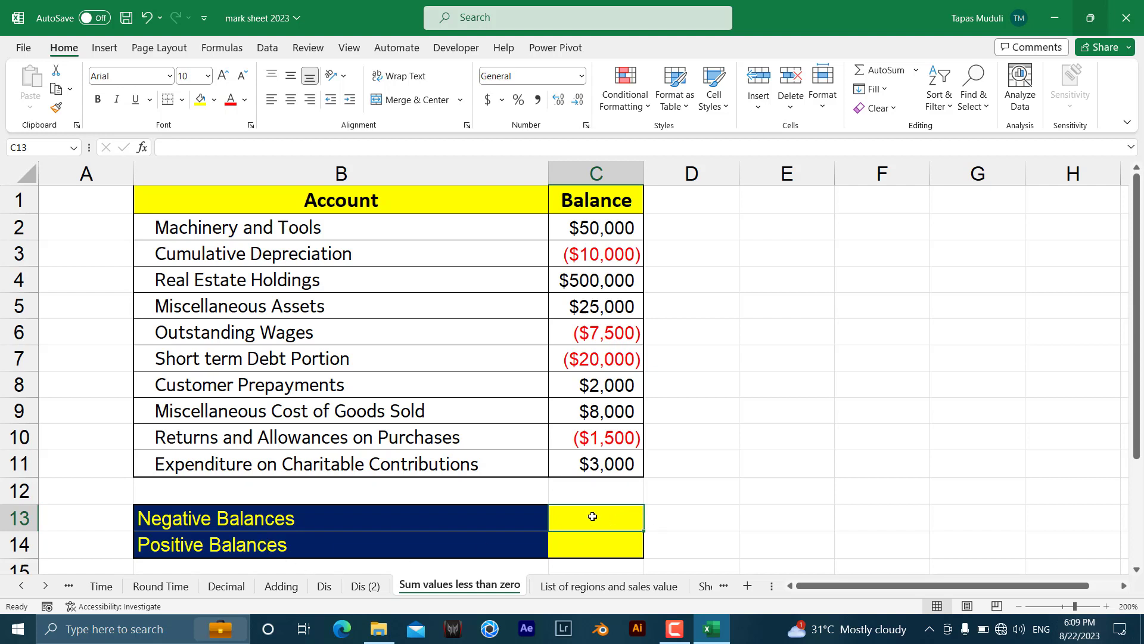
left_click(604, 254)
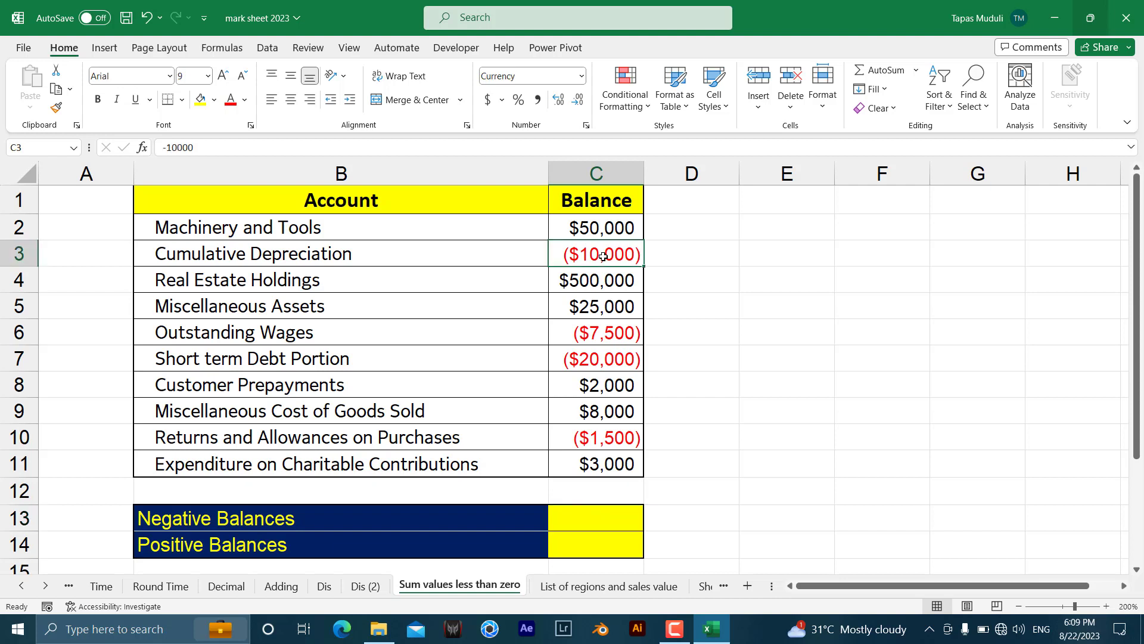
mouse_move(595, 509)
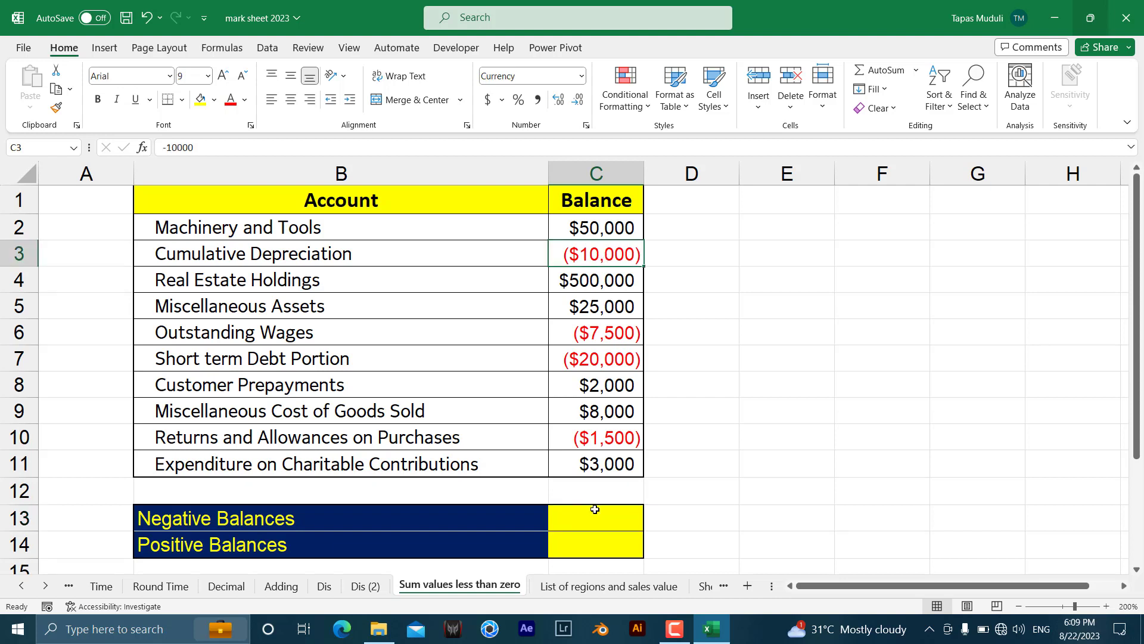
mouse_move(611, 347)
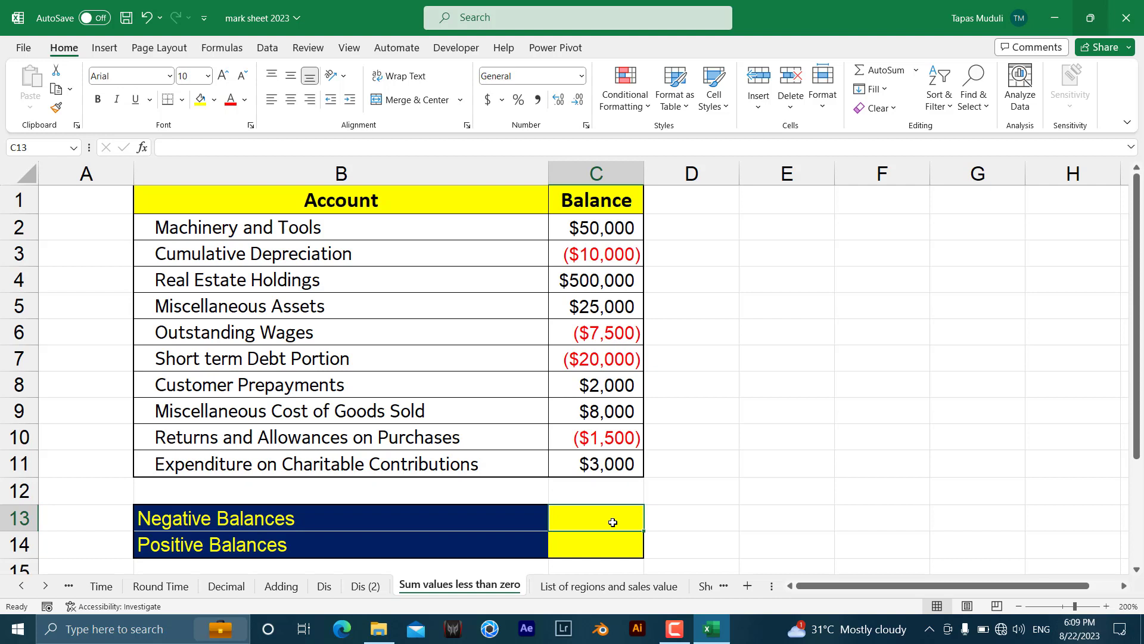
type("=")
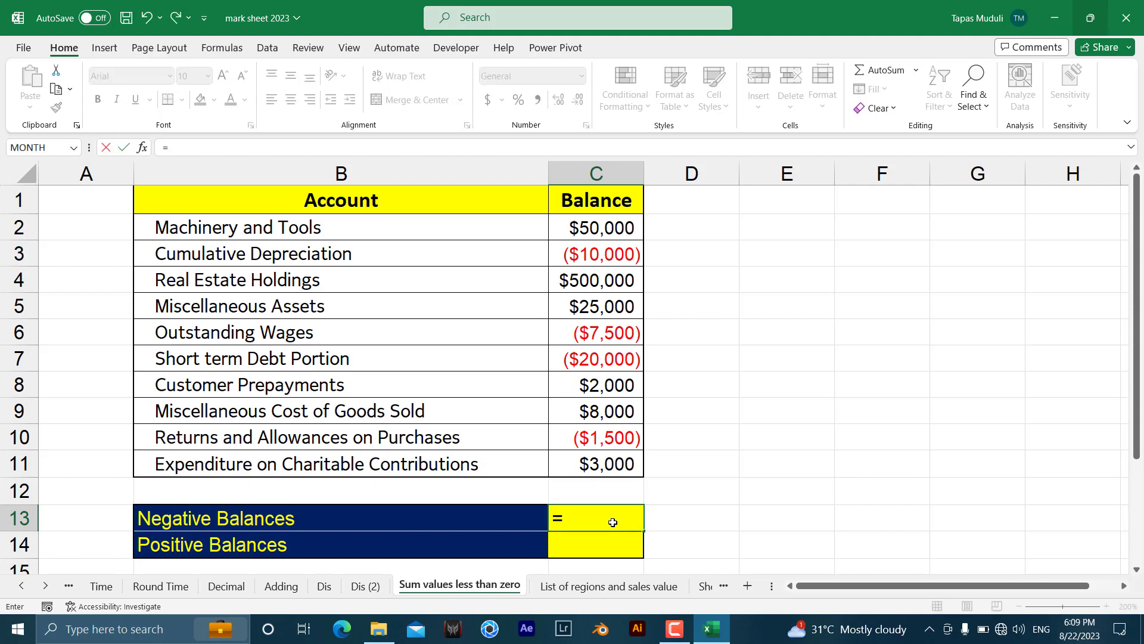
type("sum")
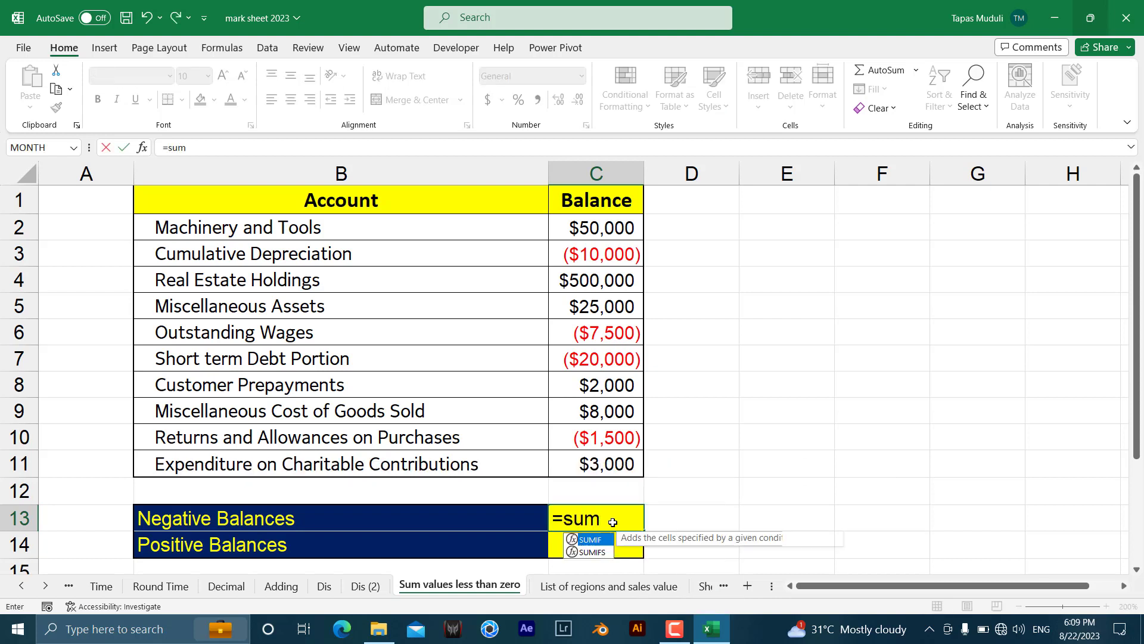
type("if")
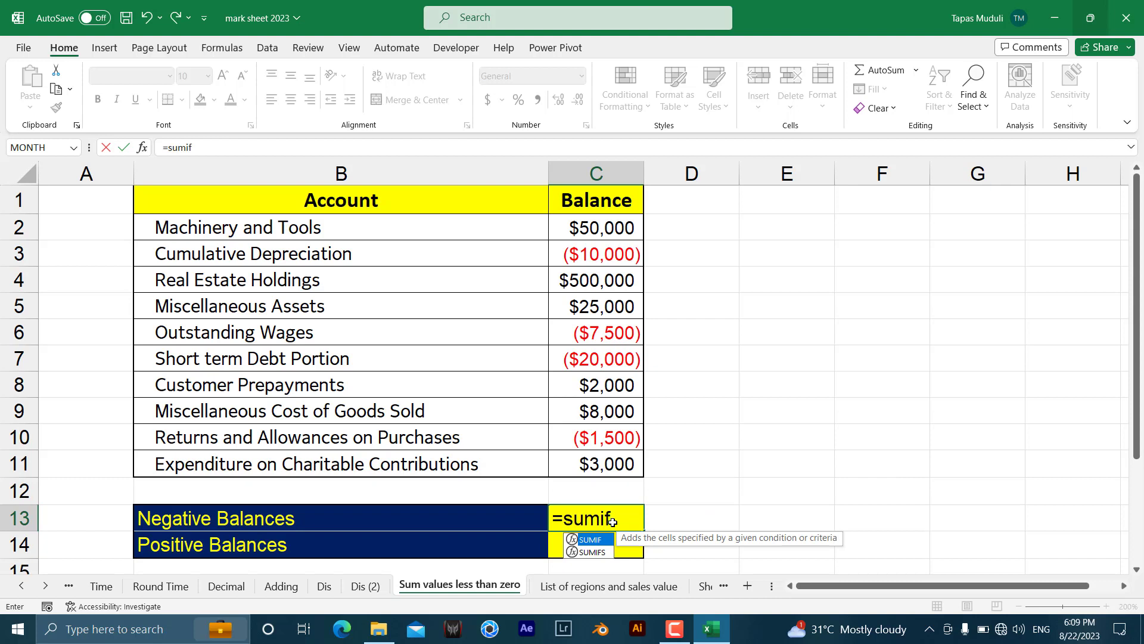
type("(")
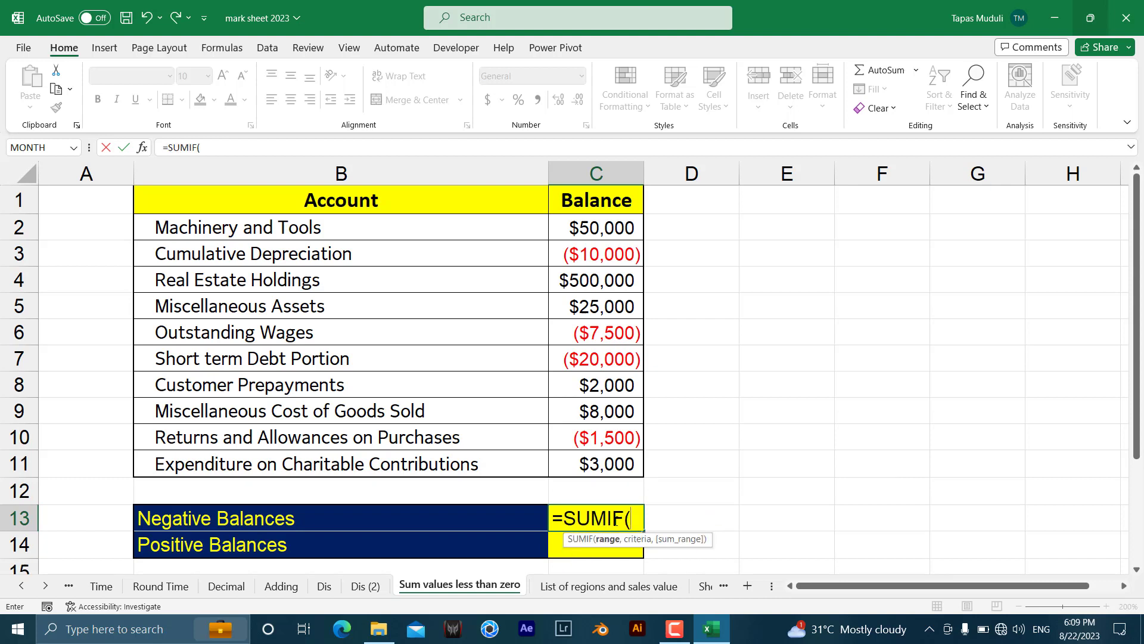
mouse_move(600, 206)
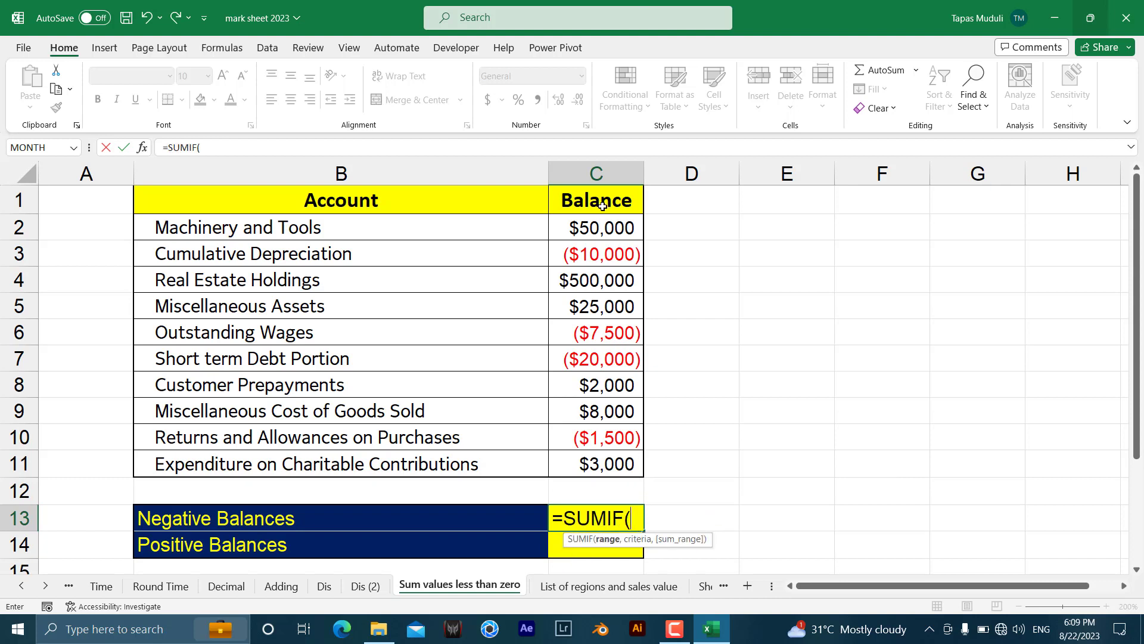
left_click_drag(595, 227, 595, 463)
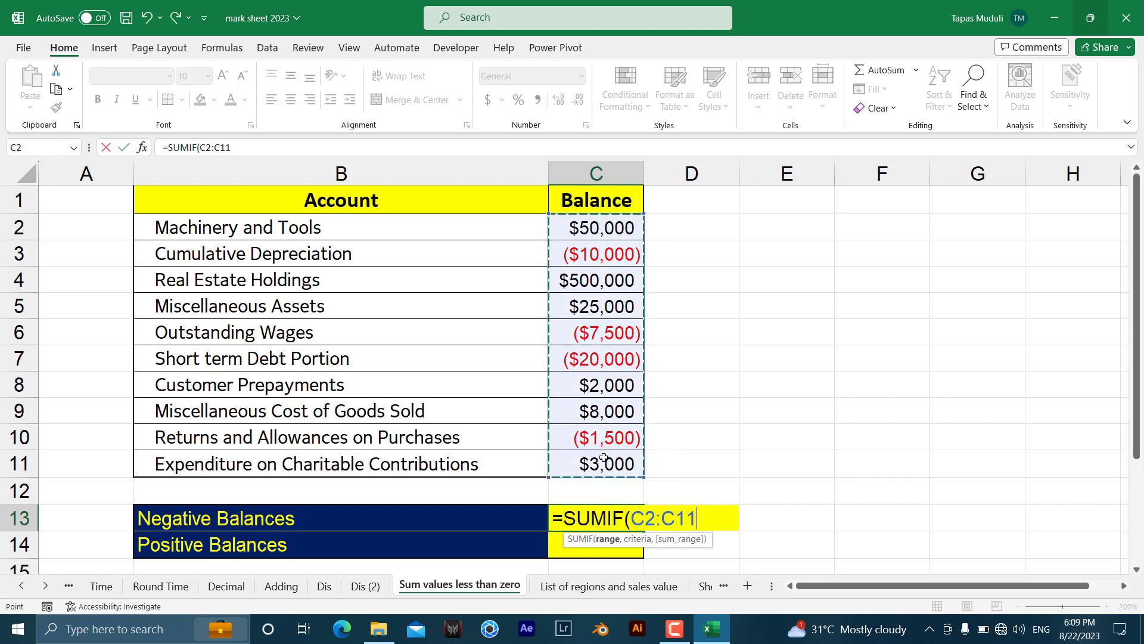
type(",")
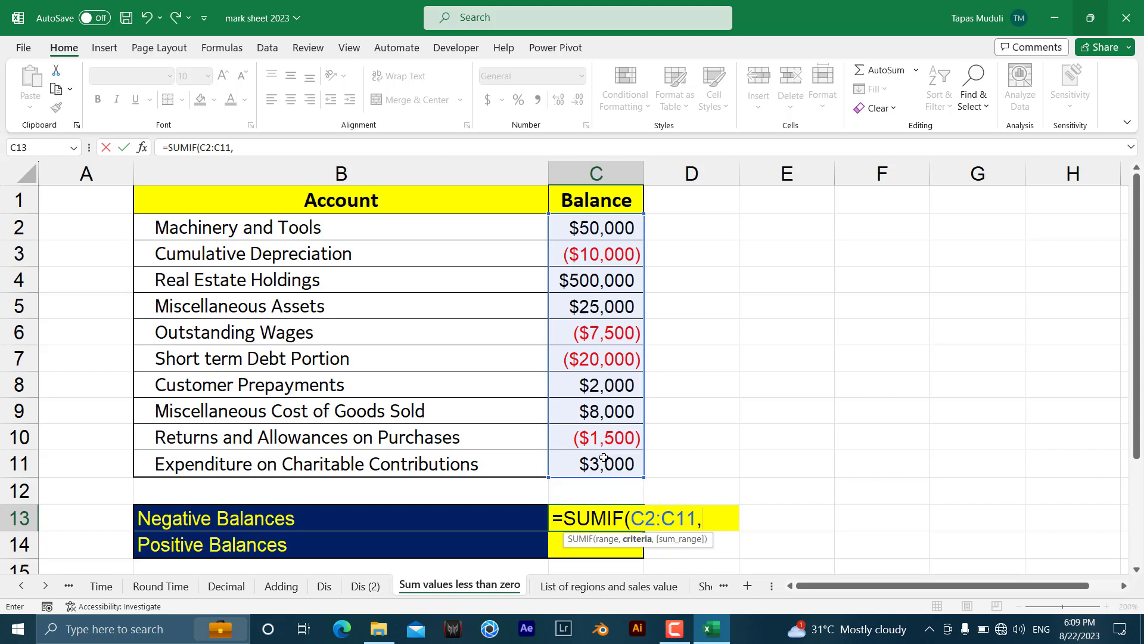
type("\"")
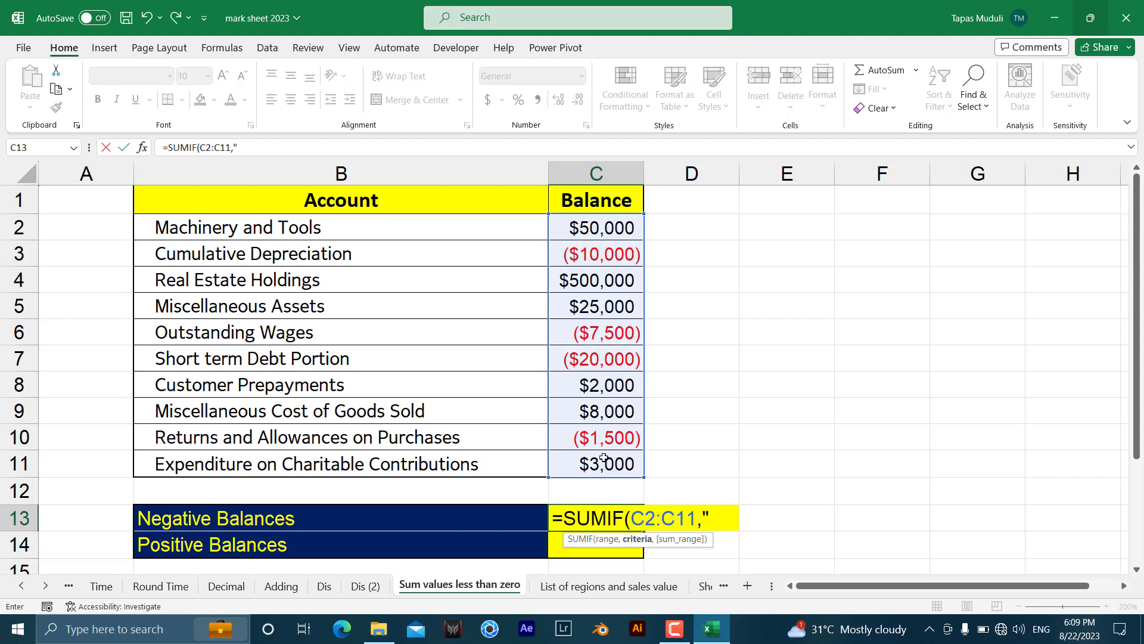
type("<0\")")
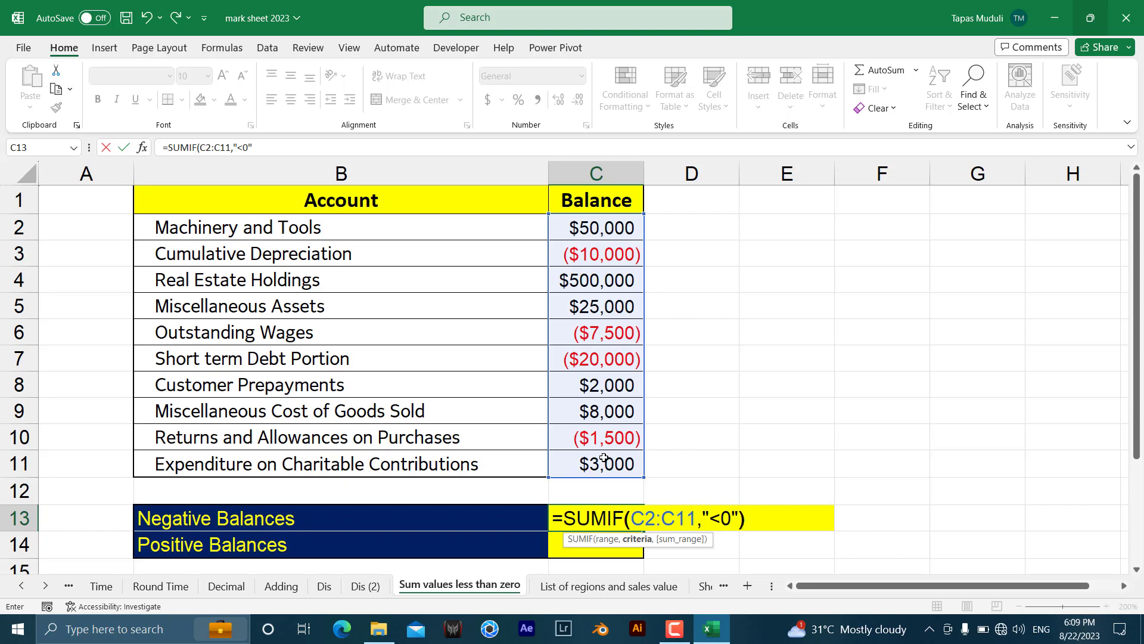
key("Enter")
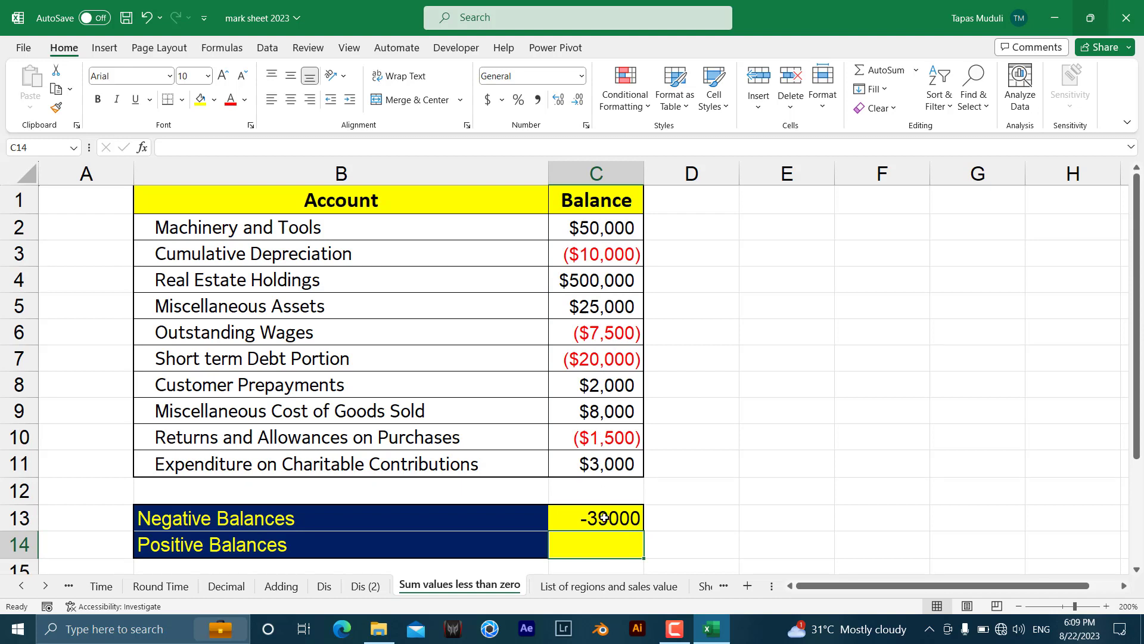
left_click(603, 518)
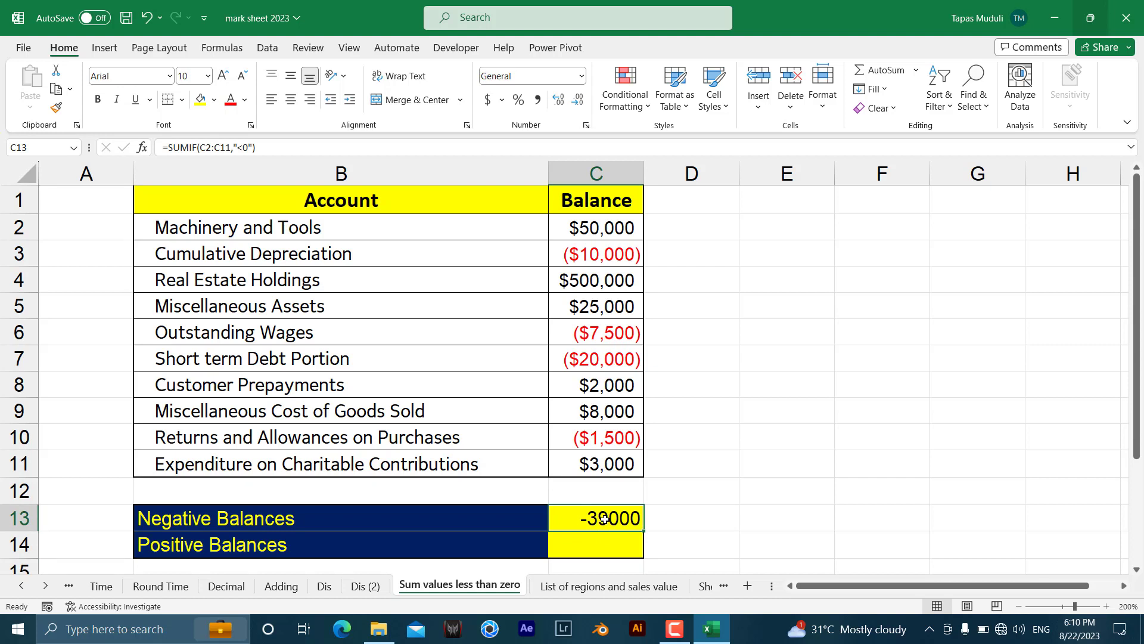
left_click(606, 549)
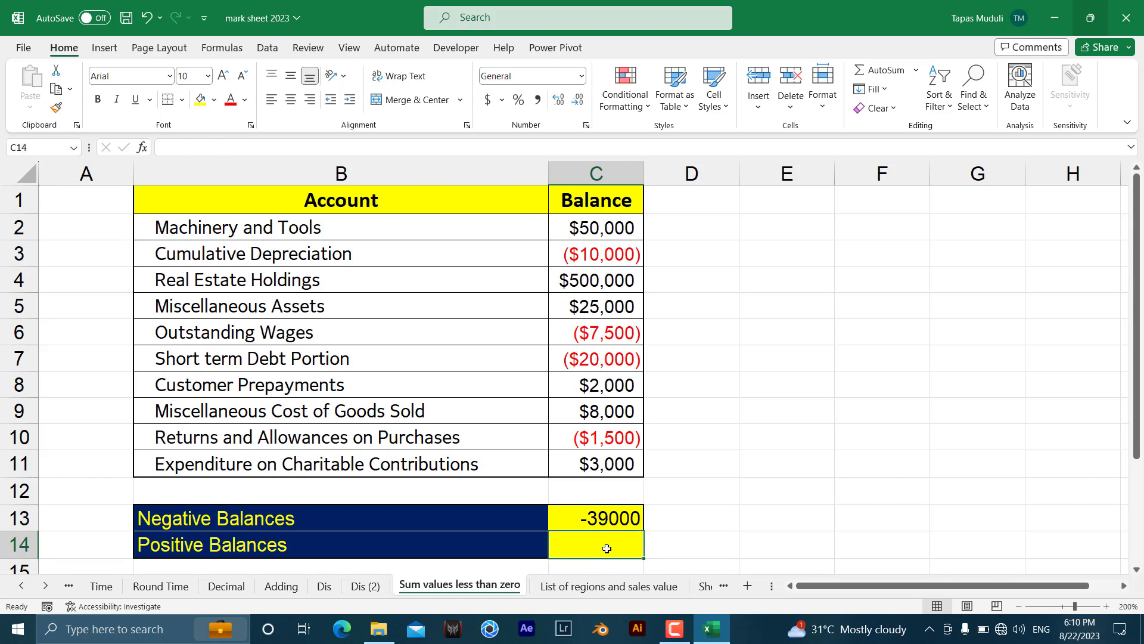
Step: Enter =SUMIF(C2:C11,">0") in C14 so Positive Balances totals 588000
type("=")
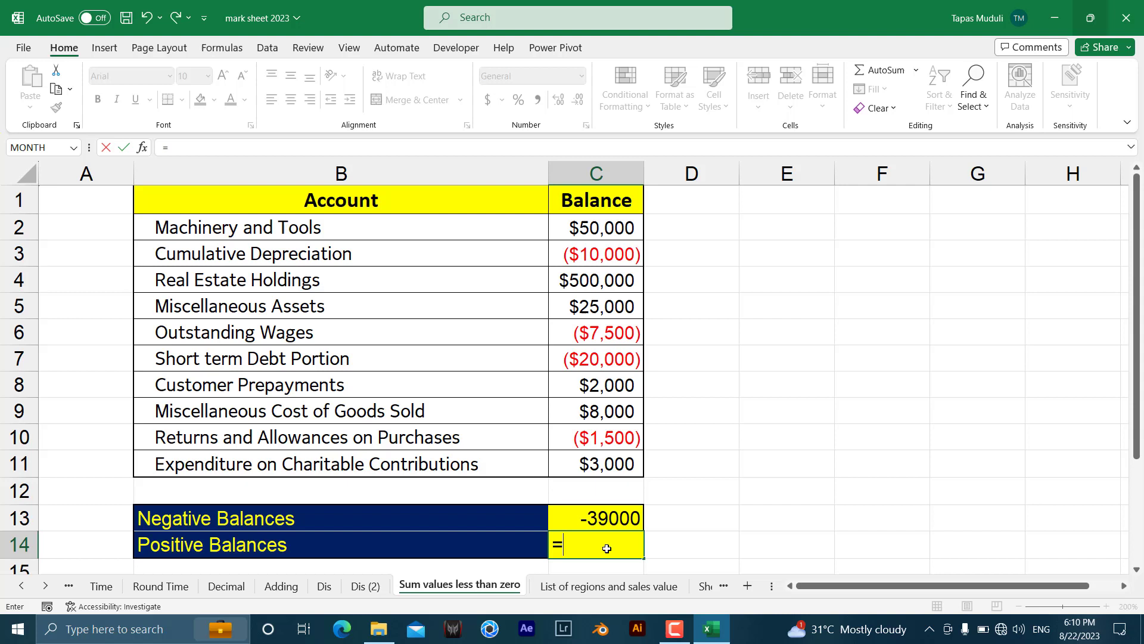
type("sumi")
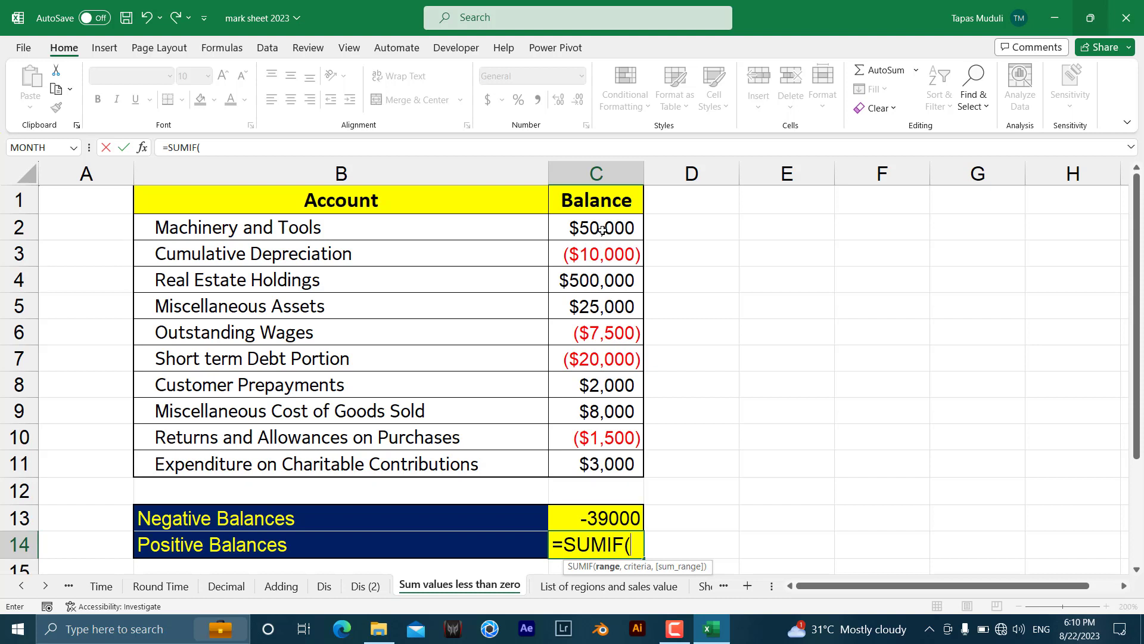
left_click_drag(595, 227, 595, 463)
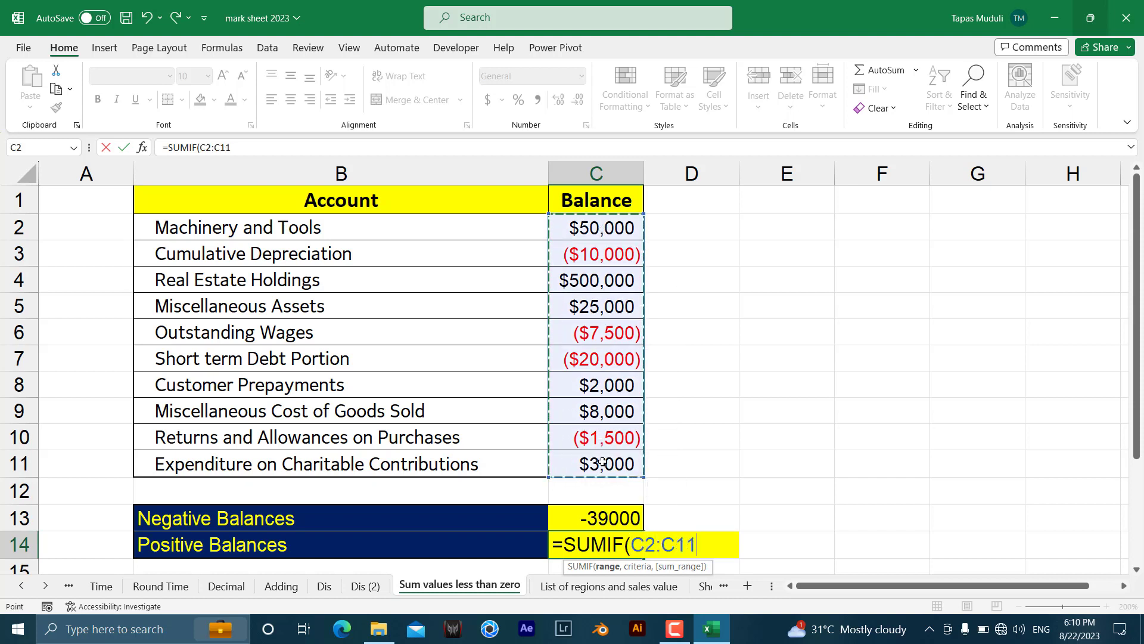
type(",")
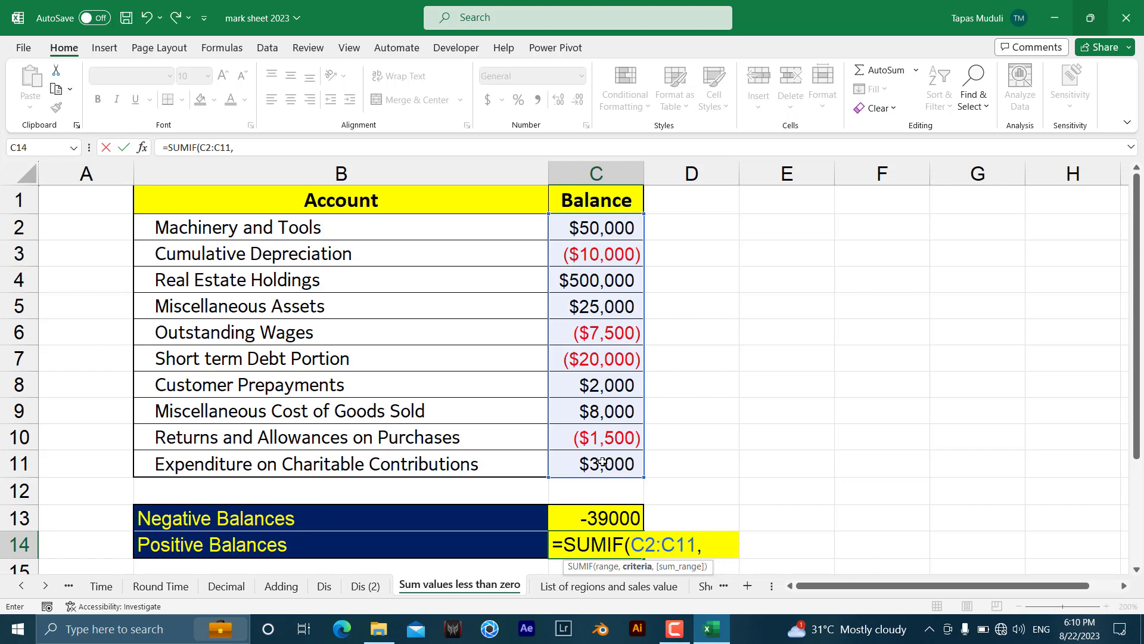
type("\">0\")")
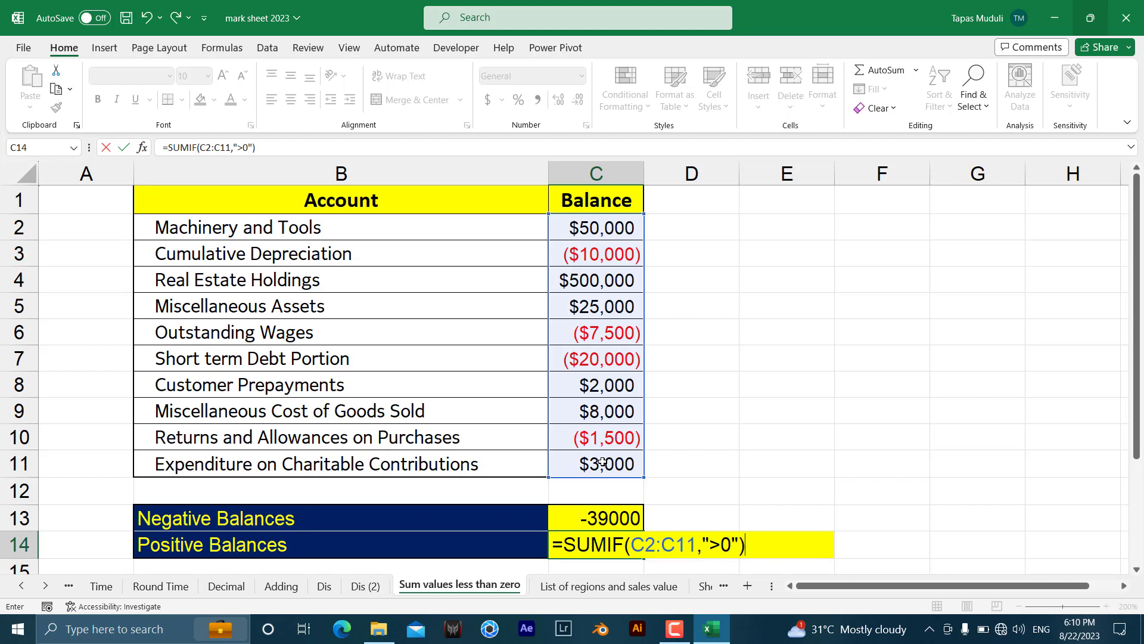
key("Enter")
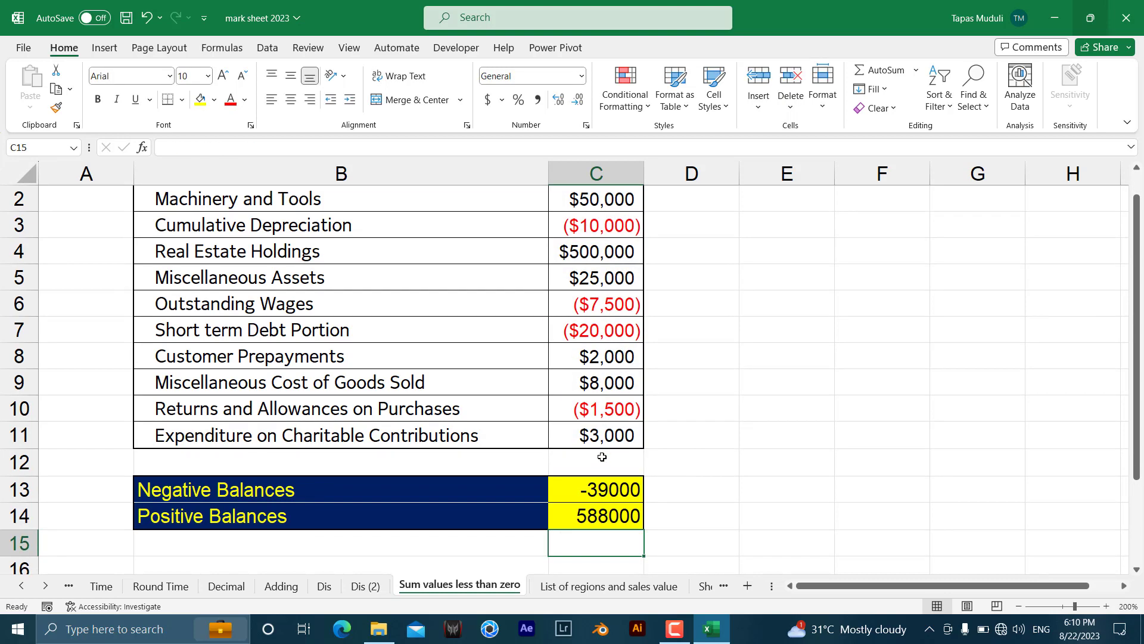
mouse_move(560, 409)
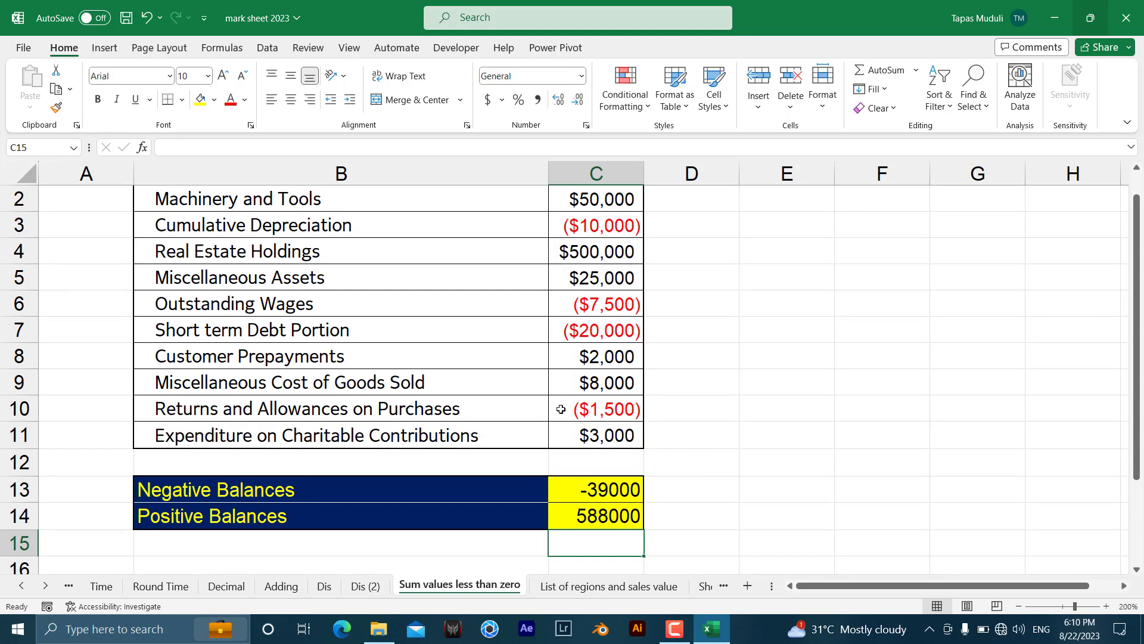
left_click(595, 409)
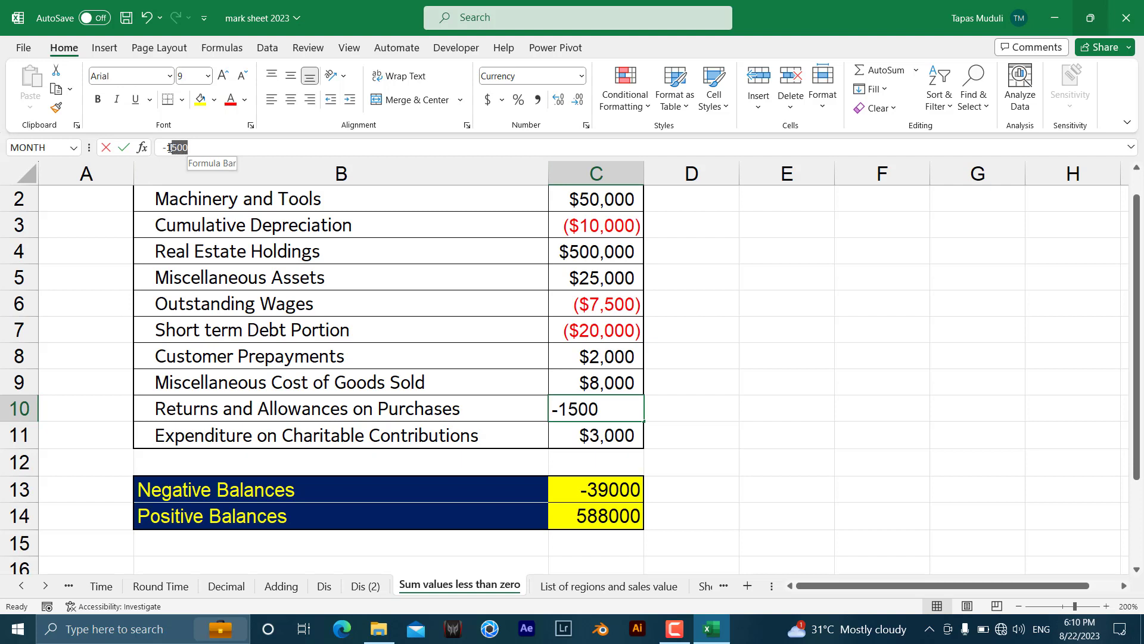
Step: Enter -2000 as the Returns and Allowances on Purchases balance, updating the negative total to -39500
type("-2")
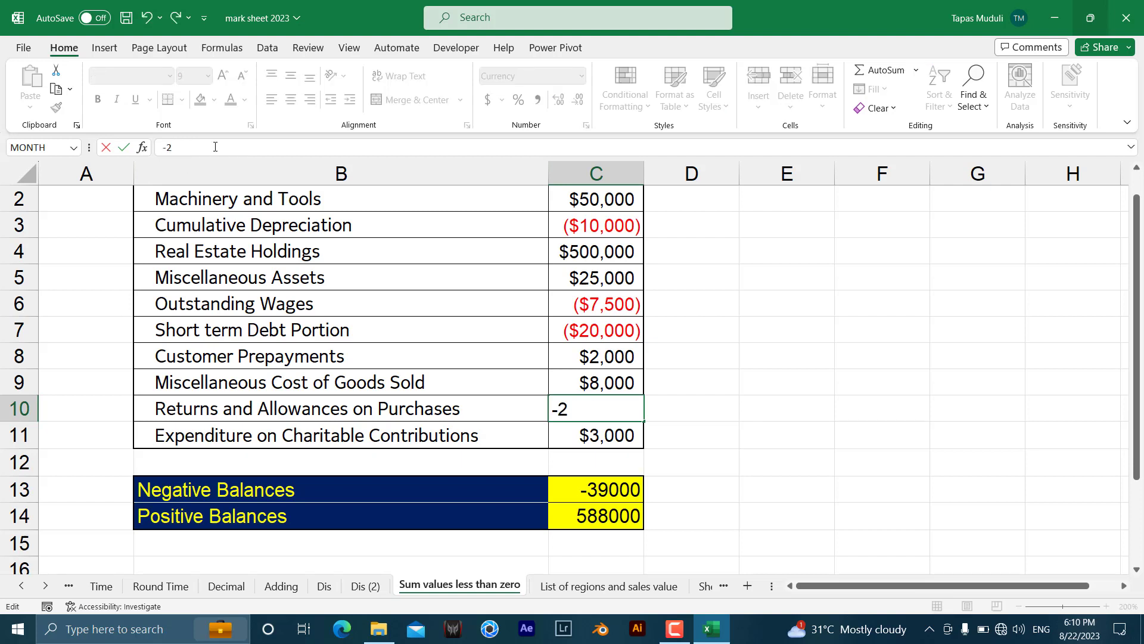
key("Enter")
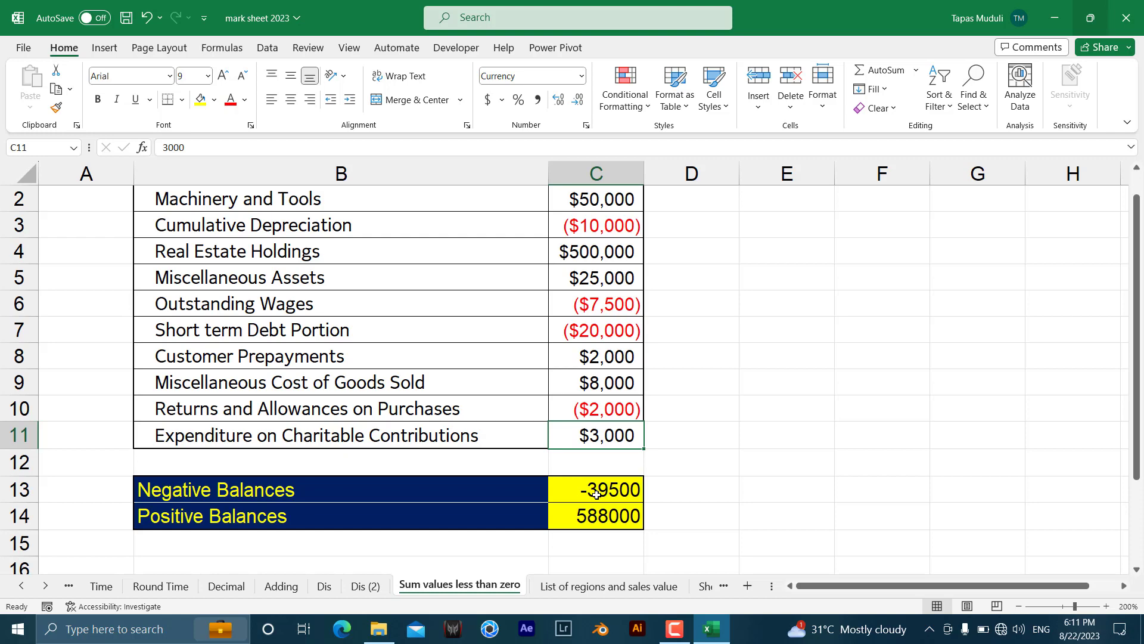
mouse_move(572, 429)
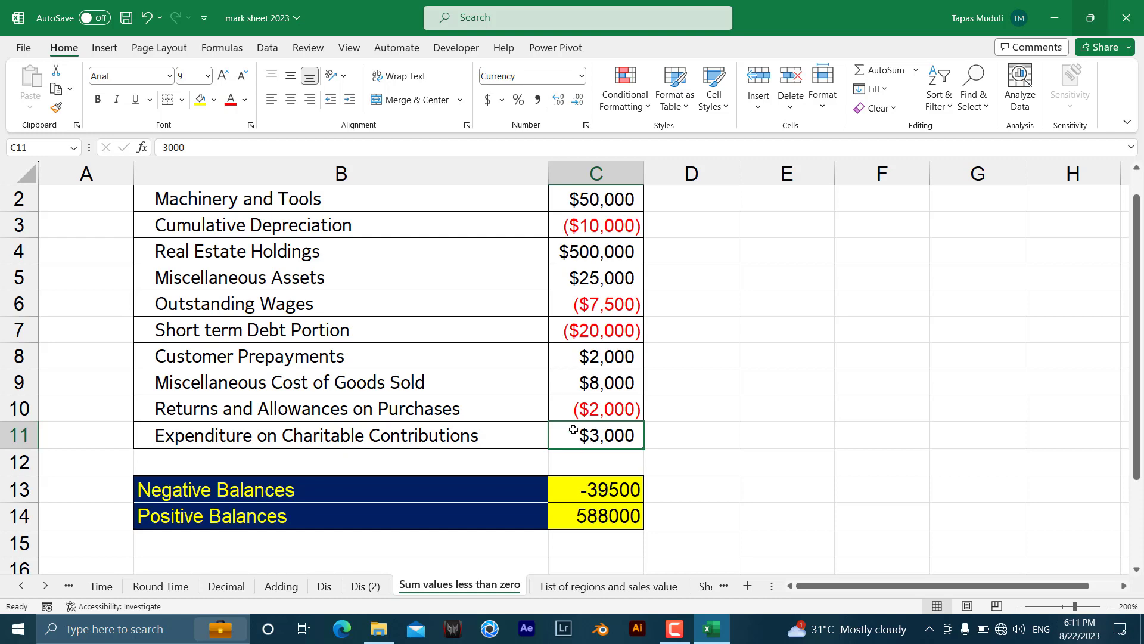